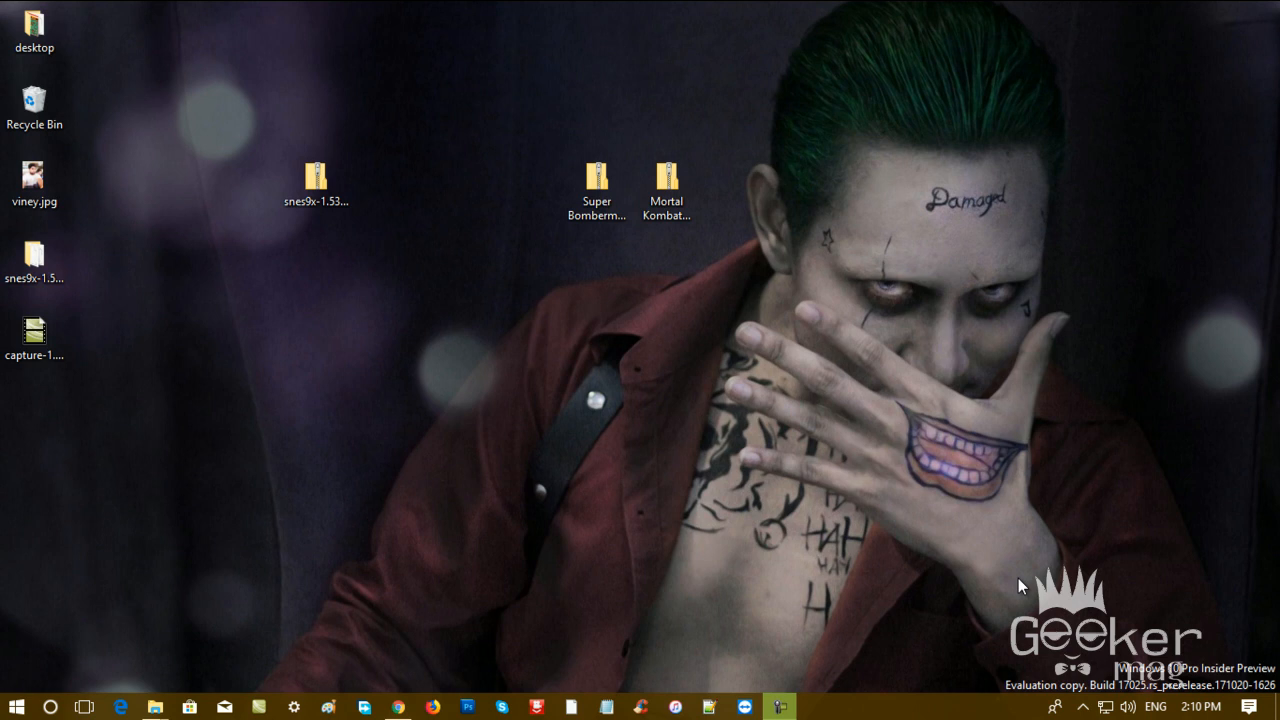
{"action": "mouse_move", "coordinate": [1005, 590]}
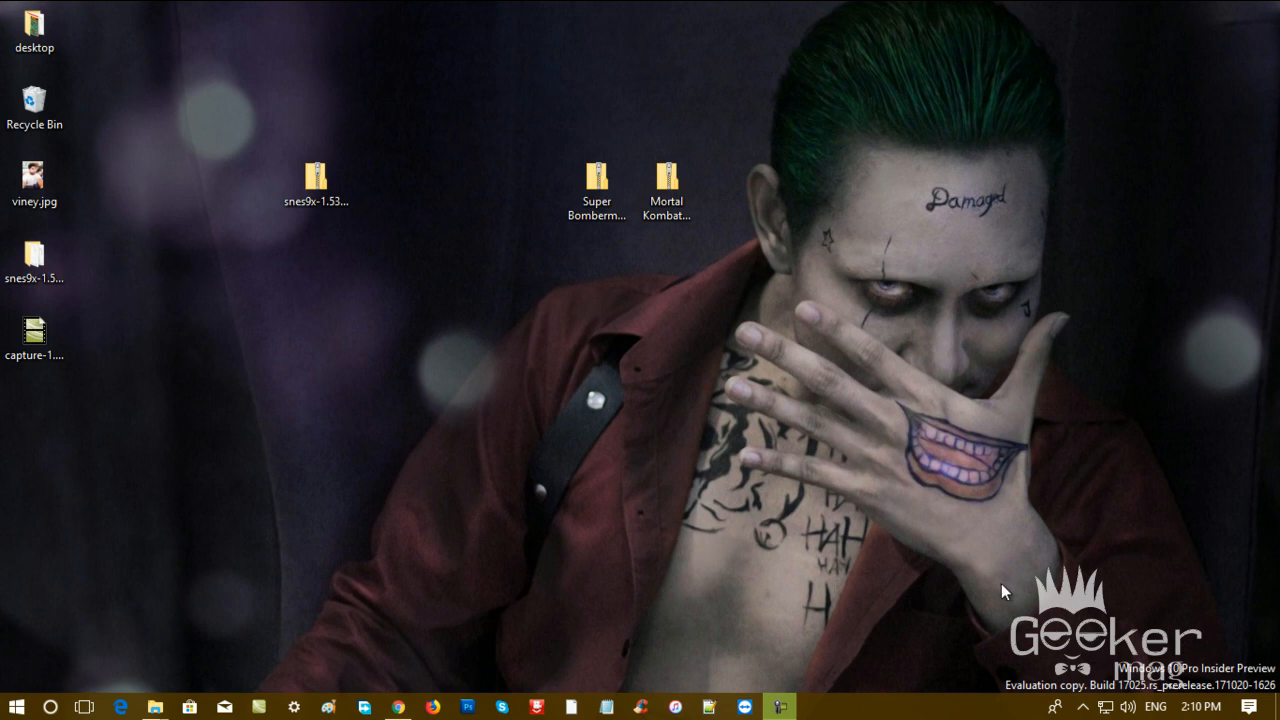
{"action": "mouse_move", "coordinate": [985, 591]}
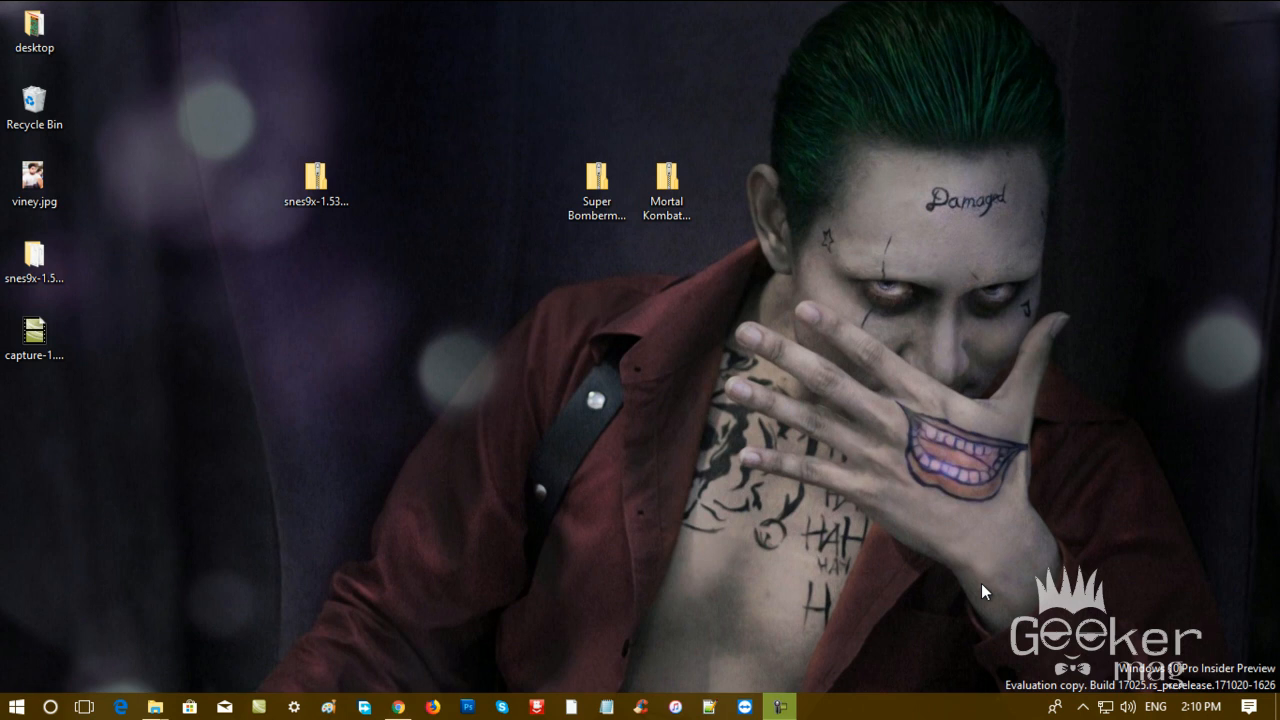
{"action": "mouse_move", "coordinate": [268, 270]}
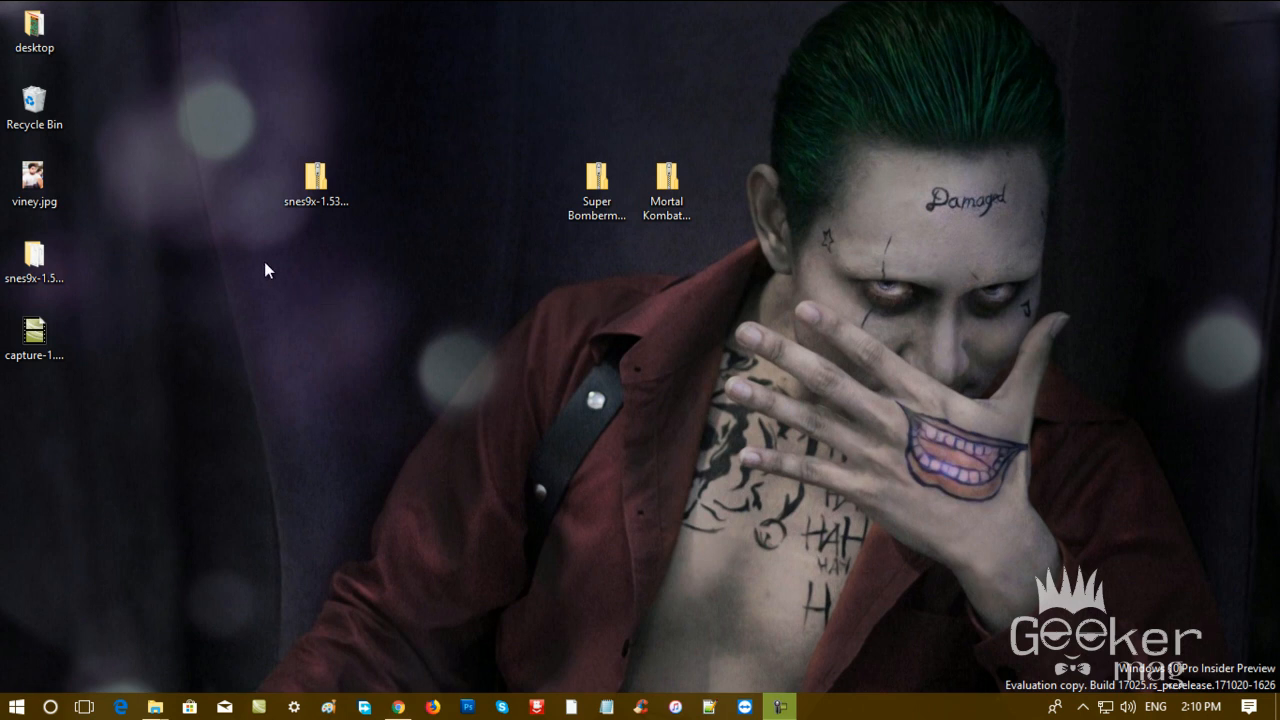
{"action": "mouse_move", "coordinate": [294, 262]}
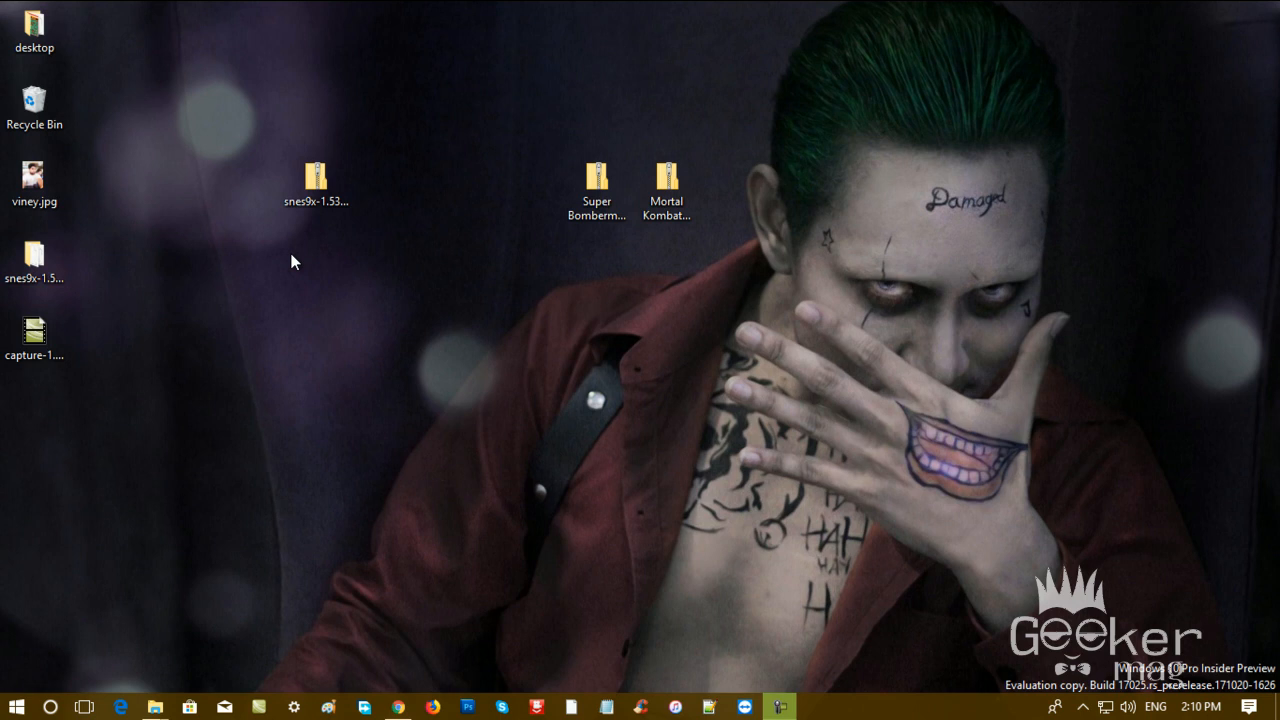
{"action": "mouse_move", "coordinate": [300, 248]}
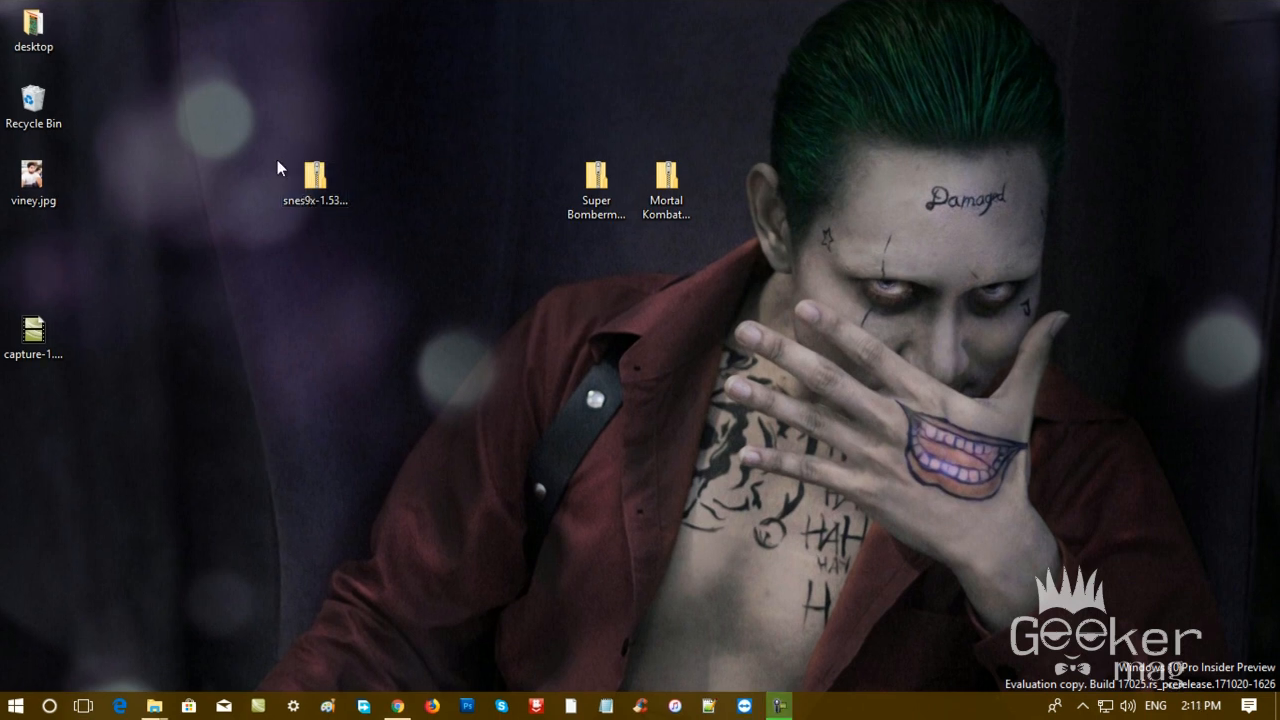
Extract the snes9x-1.53-win32-x64 zip into a same-named desktop folder.
{"action": "right_click", "coordinate": [315, 175]}
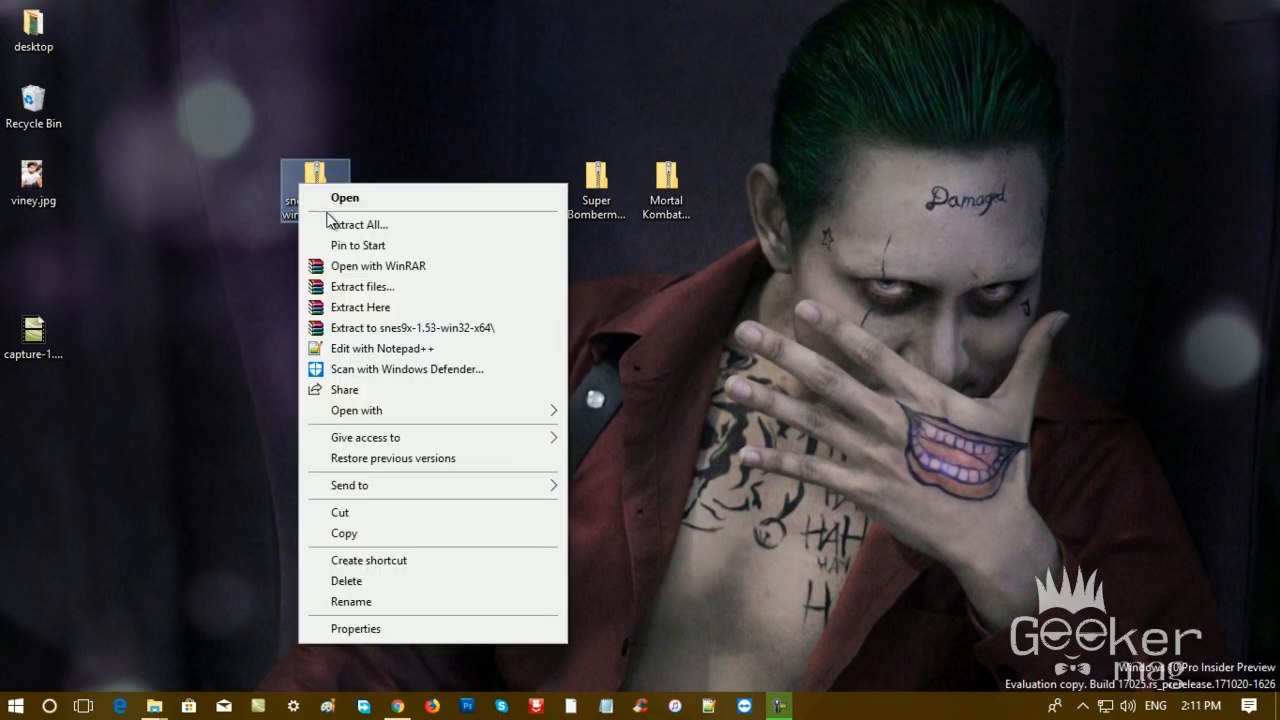
{"action": "left_click", "coordinate": [357, 224]}
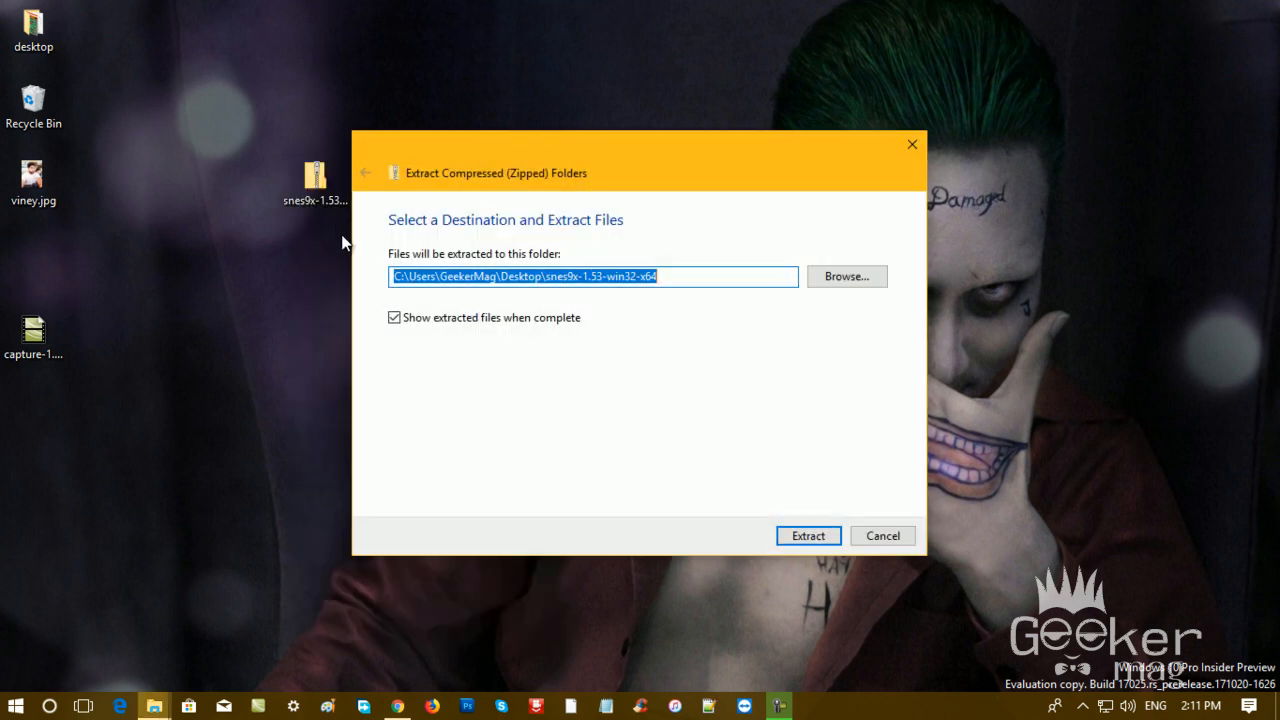
{"action": "left_click", "coordinate": [807, 535]}
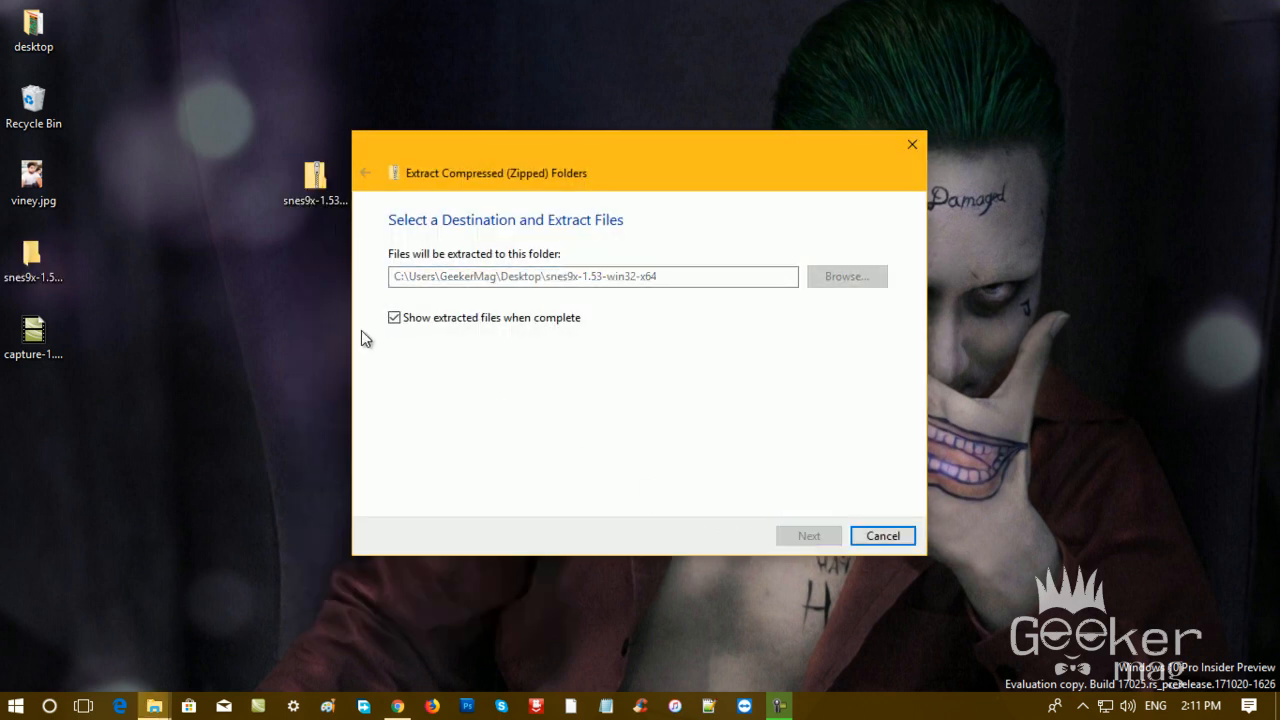
Select snes9x-x64.exe in the extracted snes9x-1.53-win32-x64 folder.
{"action": "left_click", "coordinate": [808, 535]}
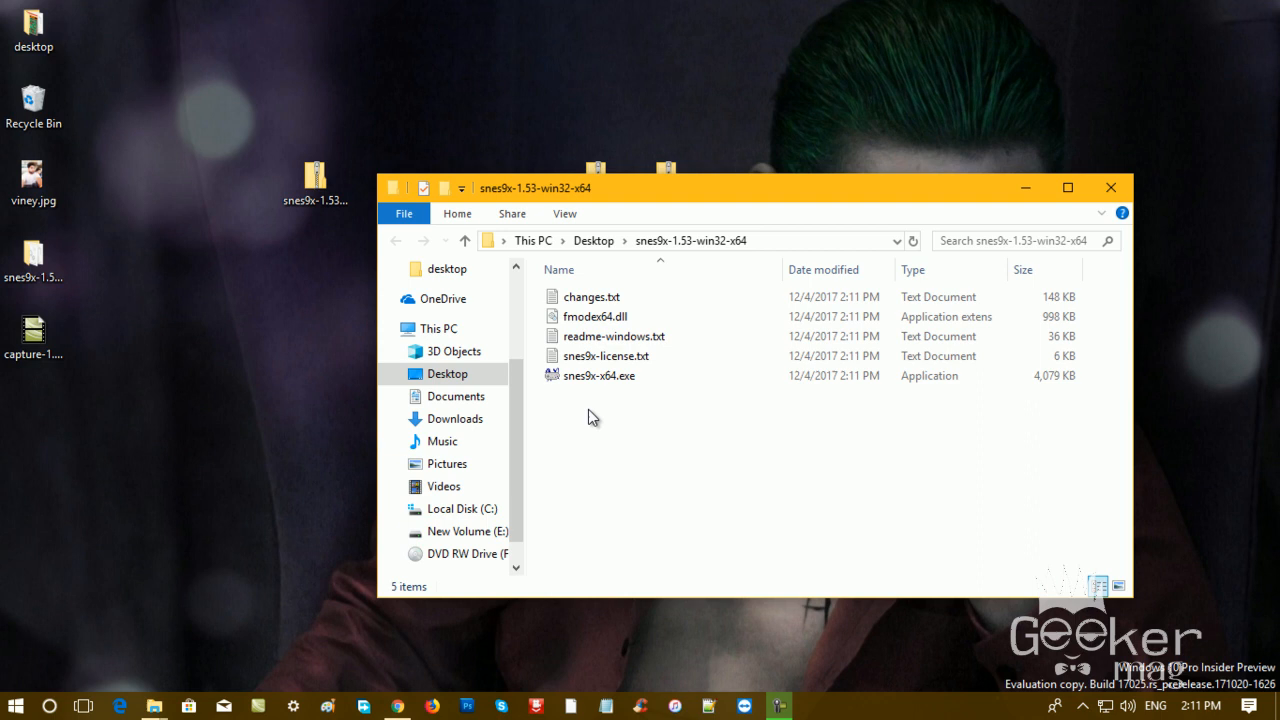
{"action": "mouse_move", "coordinate": [598, 375]}
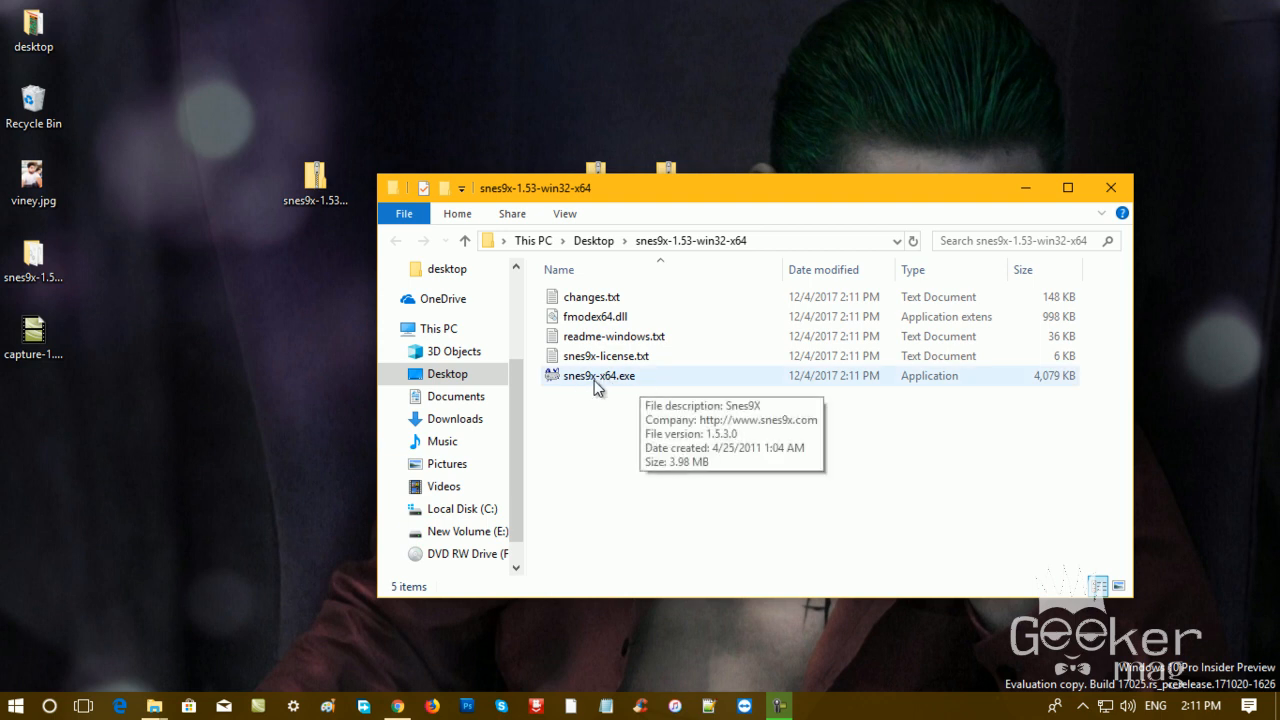
{"action": "mouse_move", "coordinate": [640, 385]}
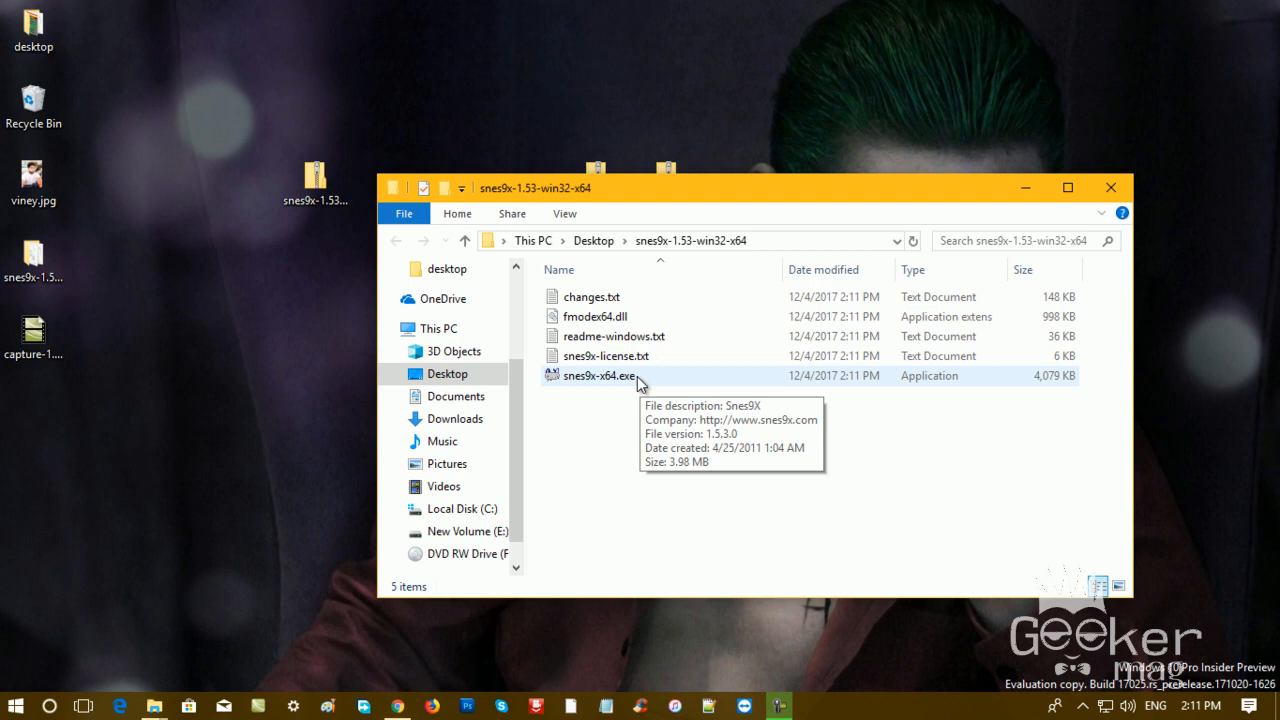
{"action": "left_click", "coordinate": [600, 375]}
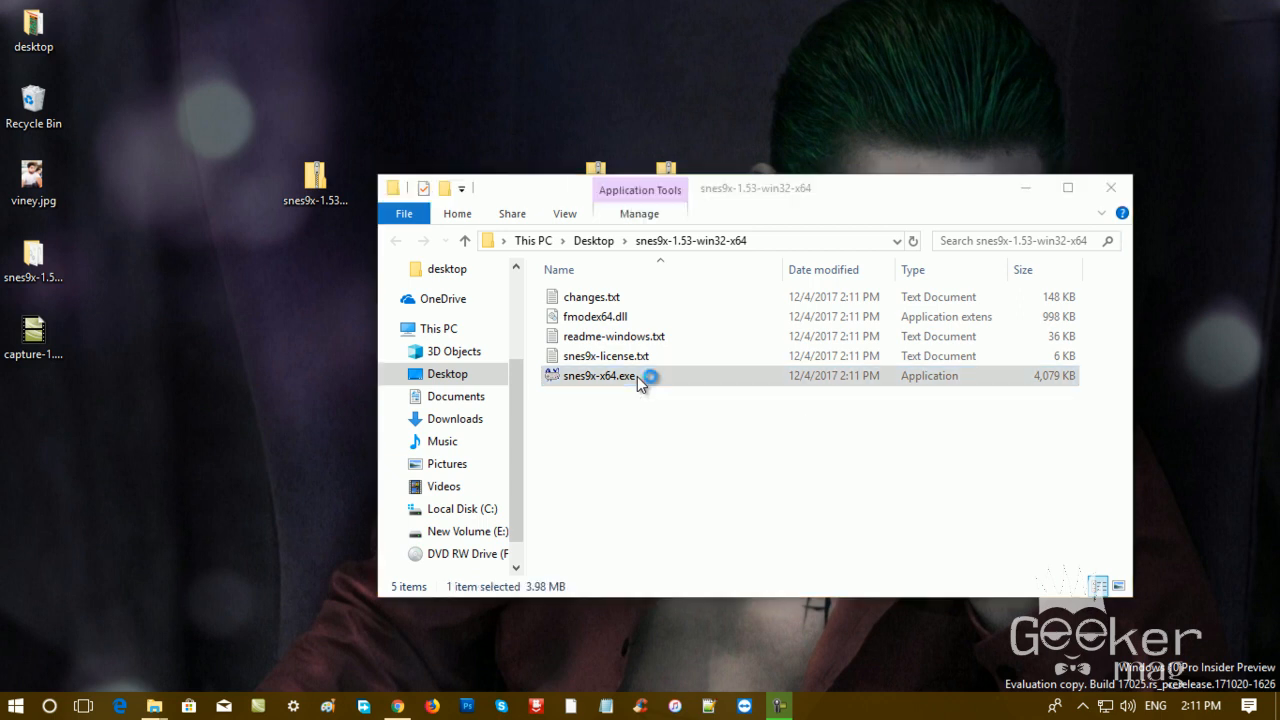
Launch snes9x-x64.exe to open the empty Snes9x v1.53 window.
{"action": "double_click", "coordinate": [598, 375]}
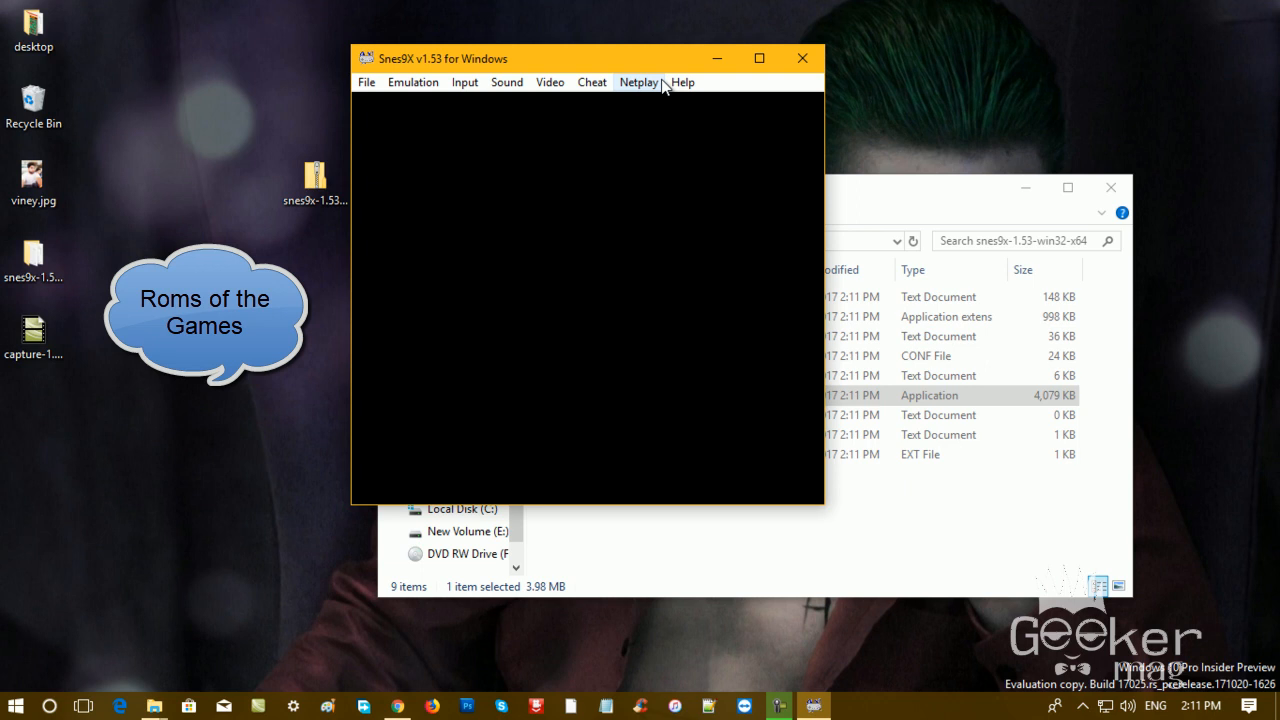
{"action": "mouse_move", "coordinate": [648, 98]}
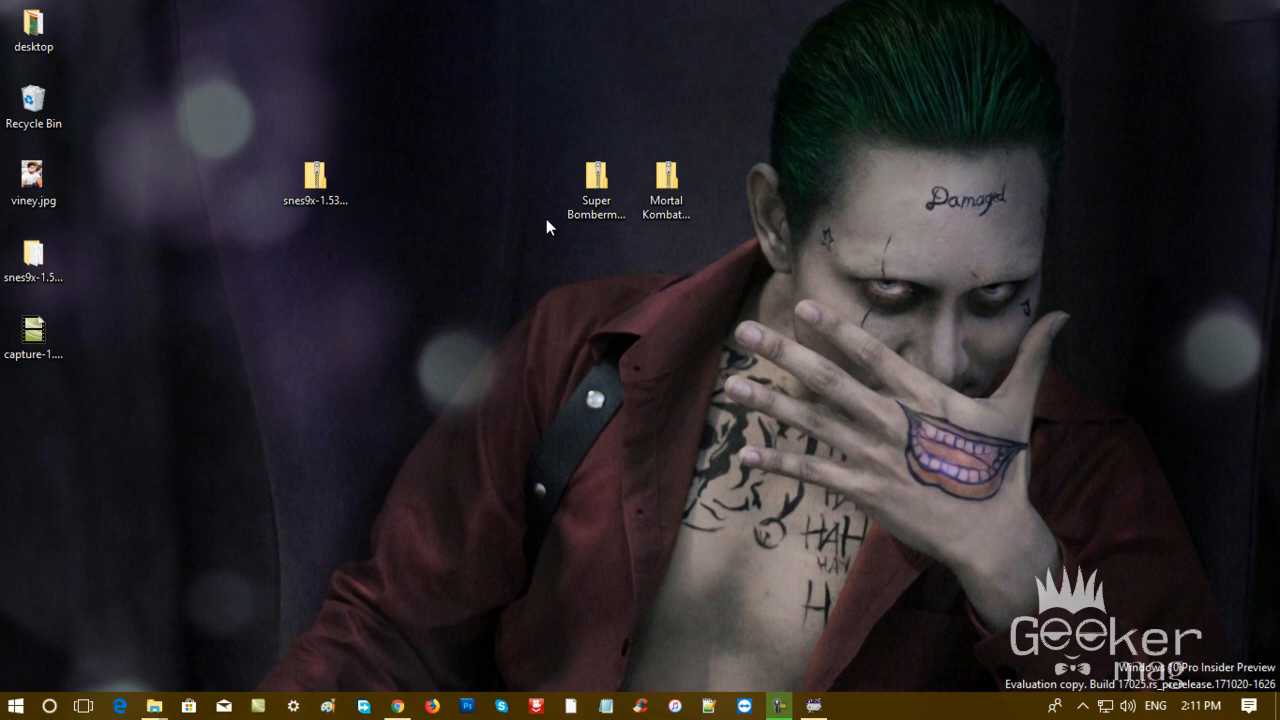
Select the Super Bomberman and Mortal Kombat ROM zips, then restore Snes9x.
{"action": "left_click", "coordinate": [596, 190]}
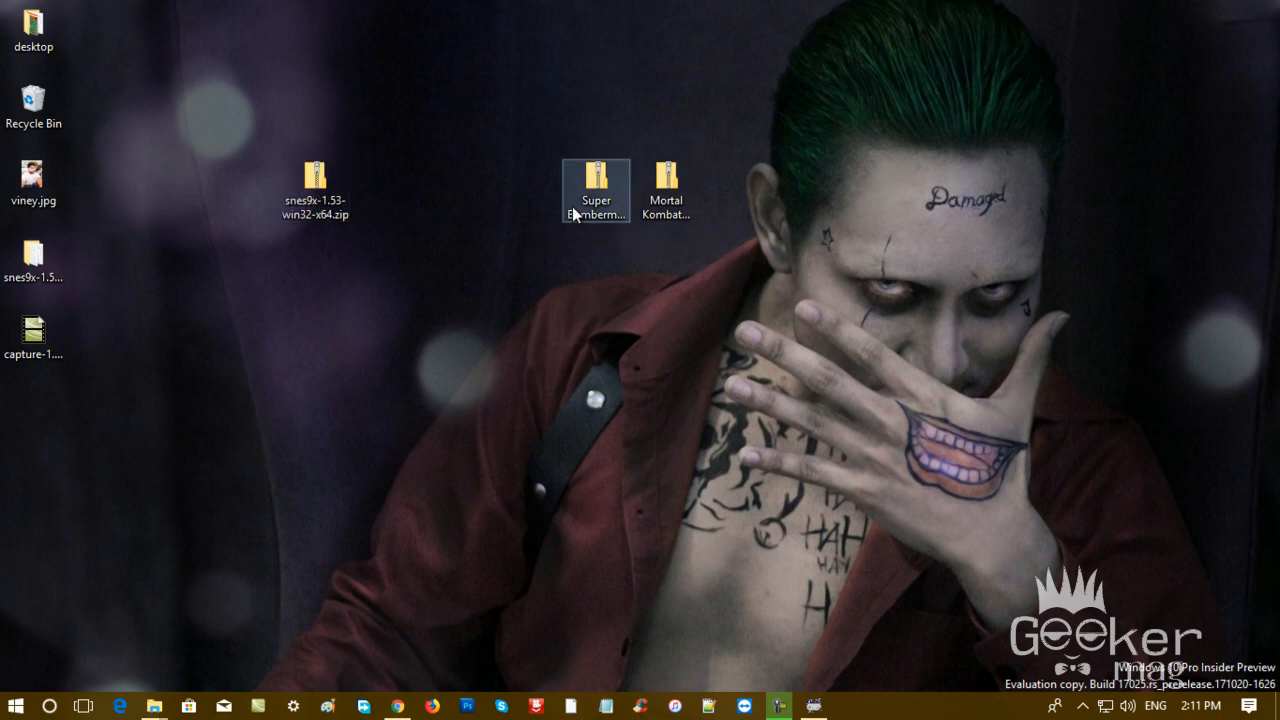
{"action": "left_click", "coordinate": [666, 190]}
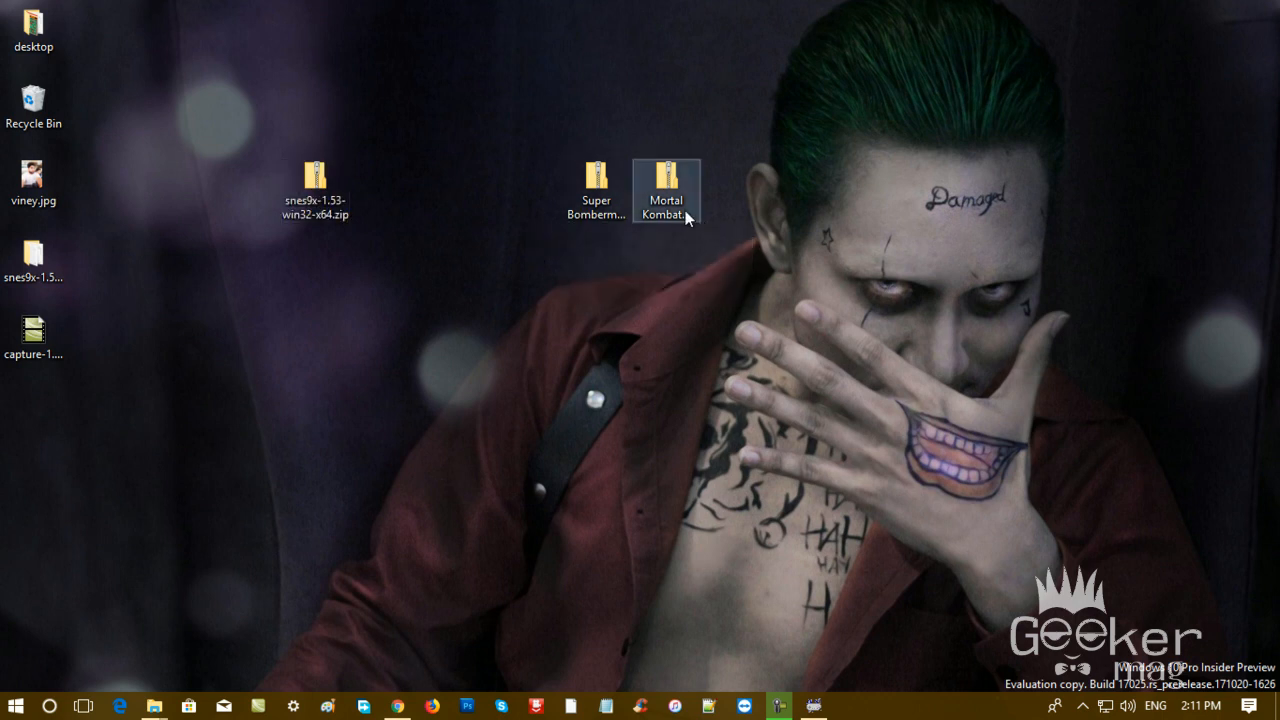
{"action": "left_click", "coordinate": [540, 231]}
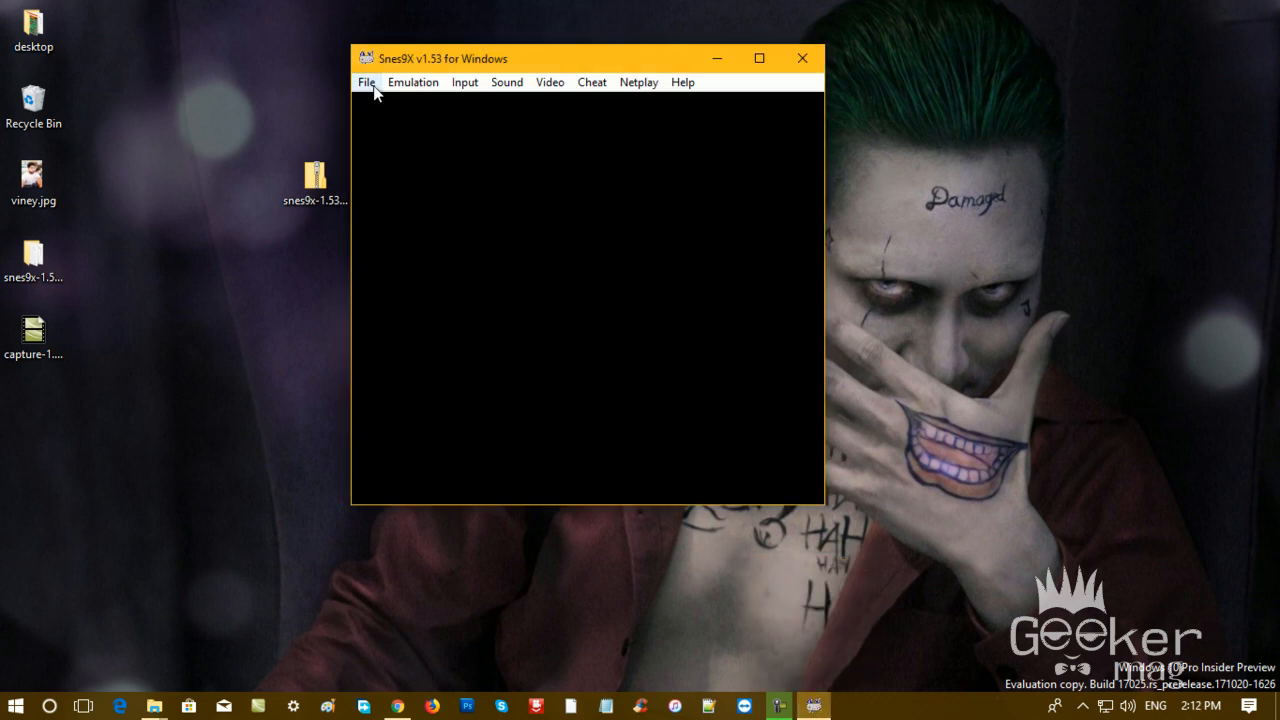
Choose Super Bomberman (USA).zip from the Desktop in the Load Game dialog.
{"action": "left_click", "coordinate": [366, 82]}
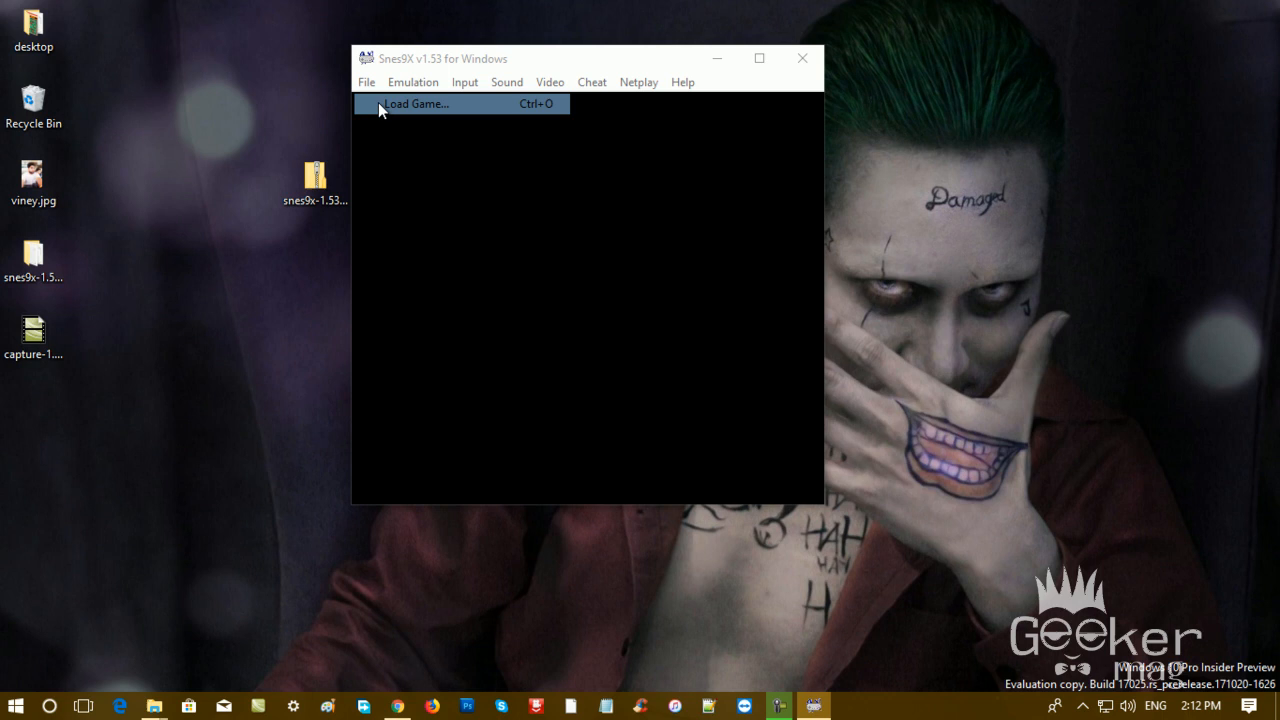
{"action": "left_click", "coordinate": [415, 104]}
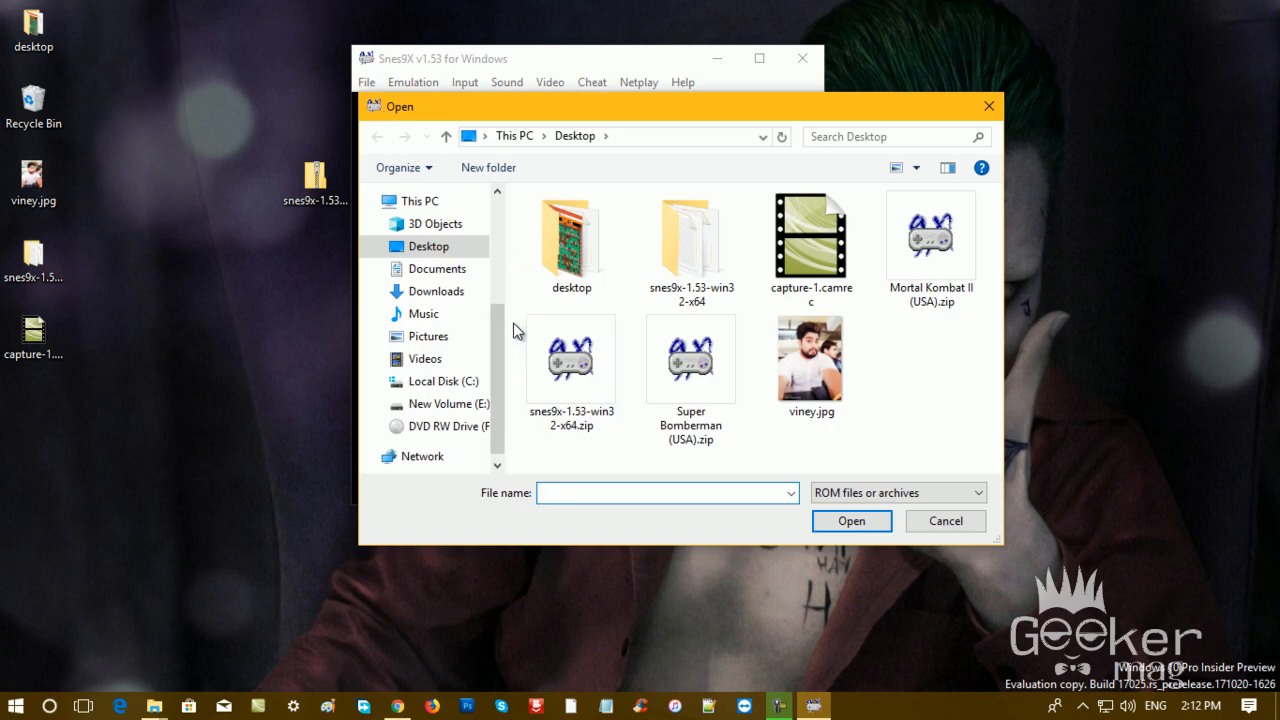
{"action": "left_click", "coordinate": [571, 358]}
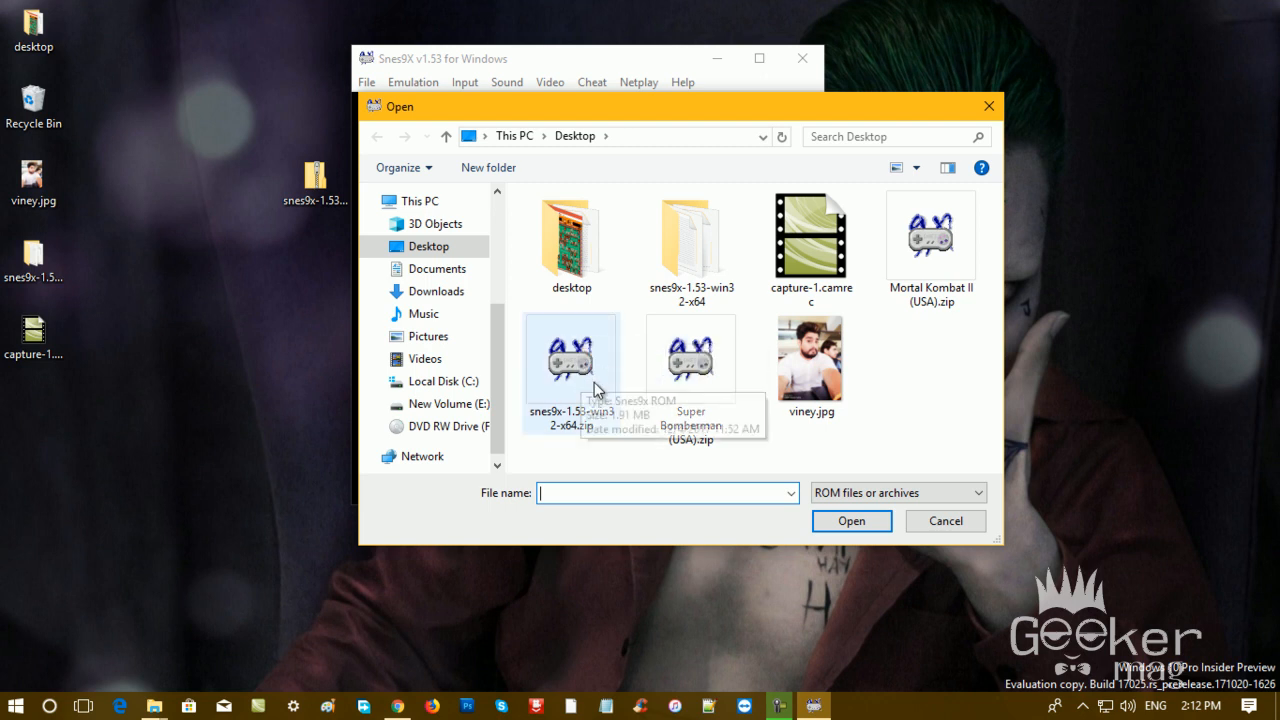
{"action": "mouse_move", "coordinate": [690, 355]}
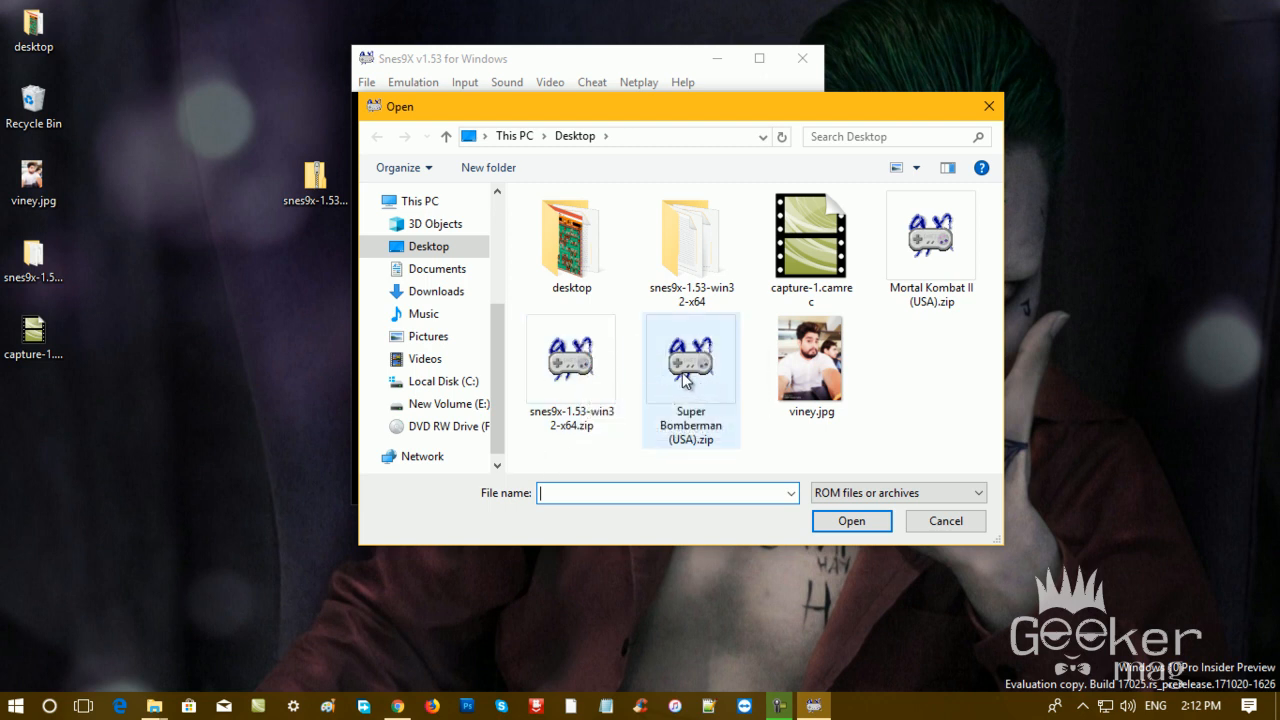
{"action": "mouse_move", "coordinate": [690, 360]}
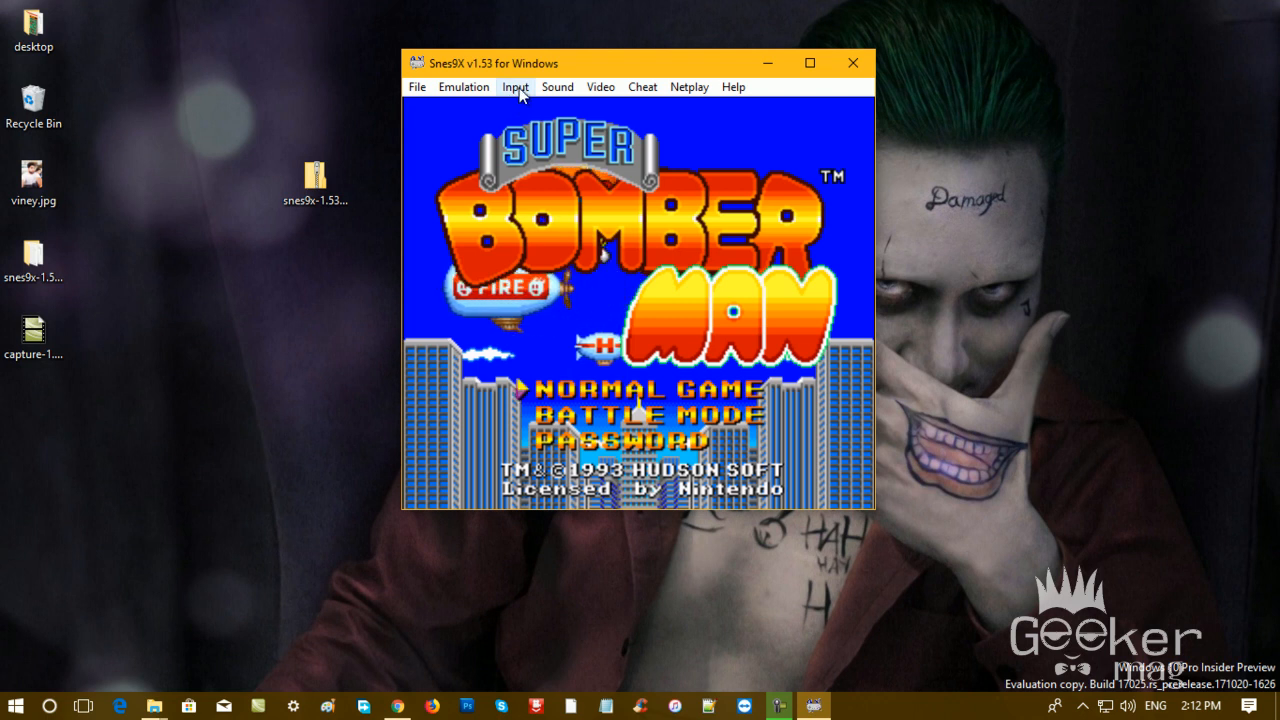
{"action": "left_click", "coordinate": [515, 87]}
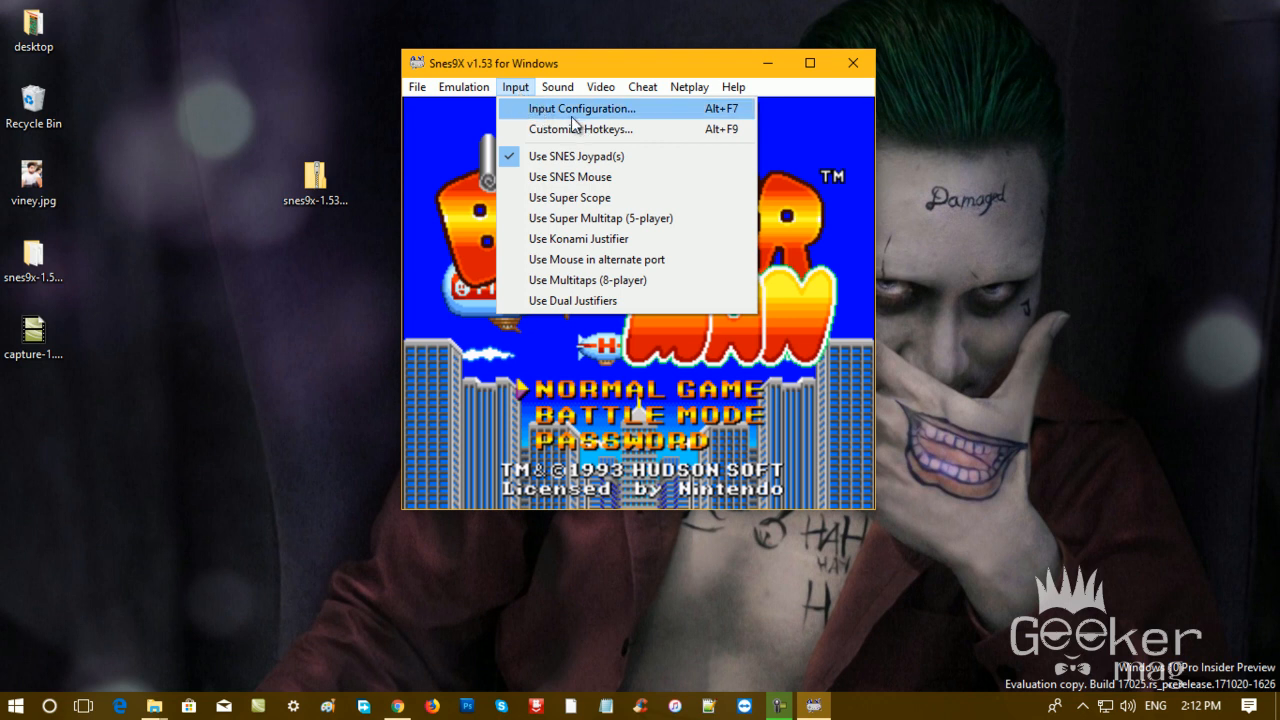
{"action": "left_click", "coordinate": [582, 108]}
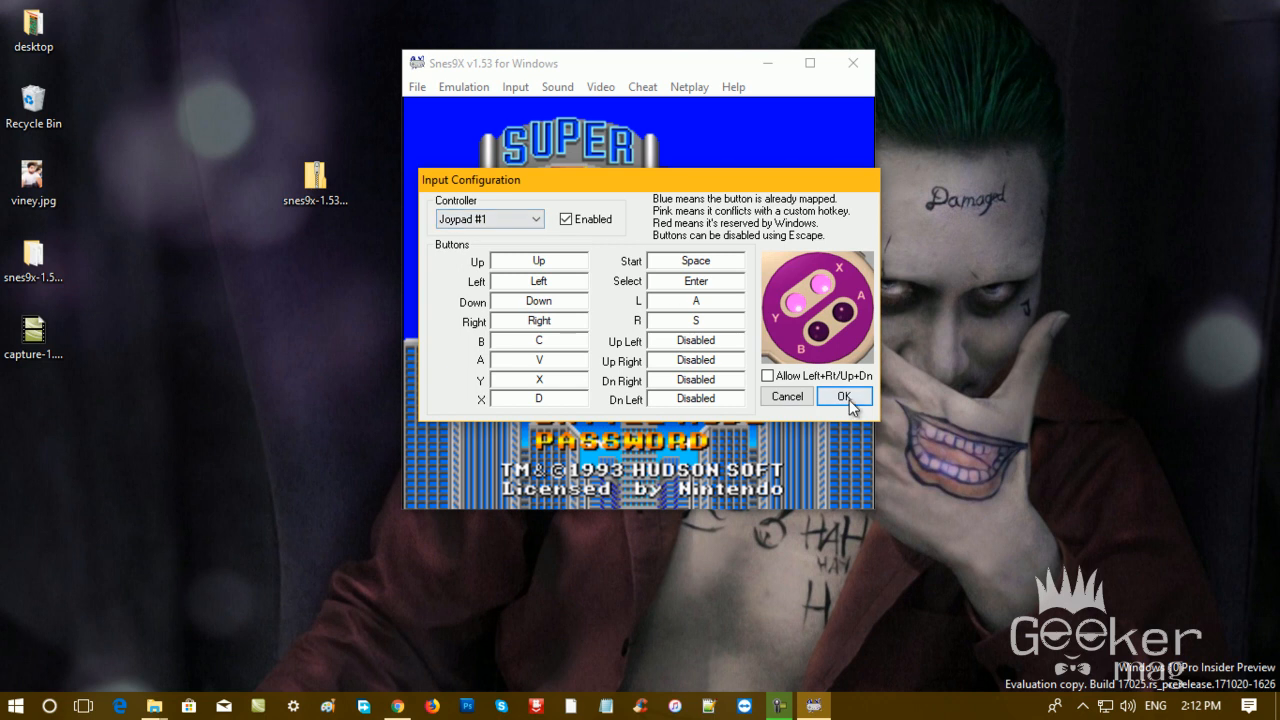
{"action": "left_click", "coordinate": [843, 396]}
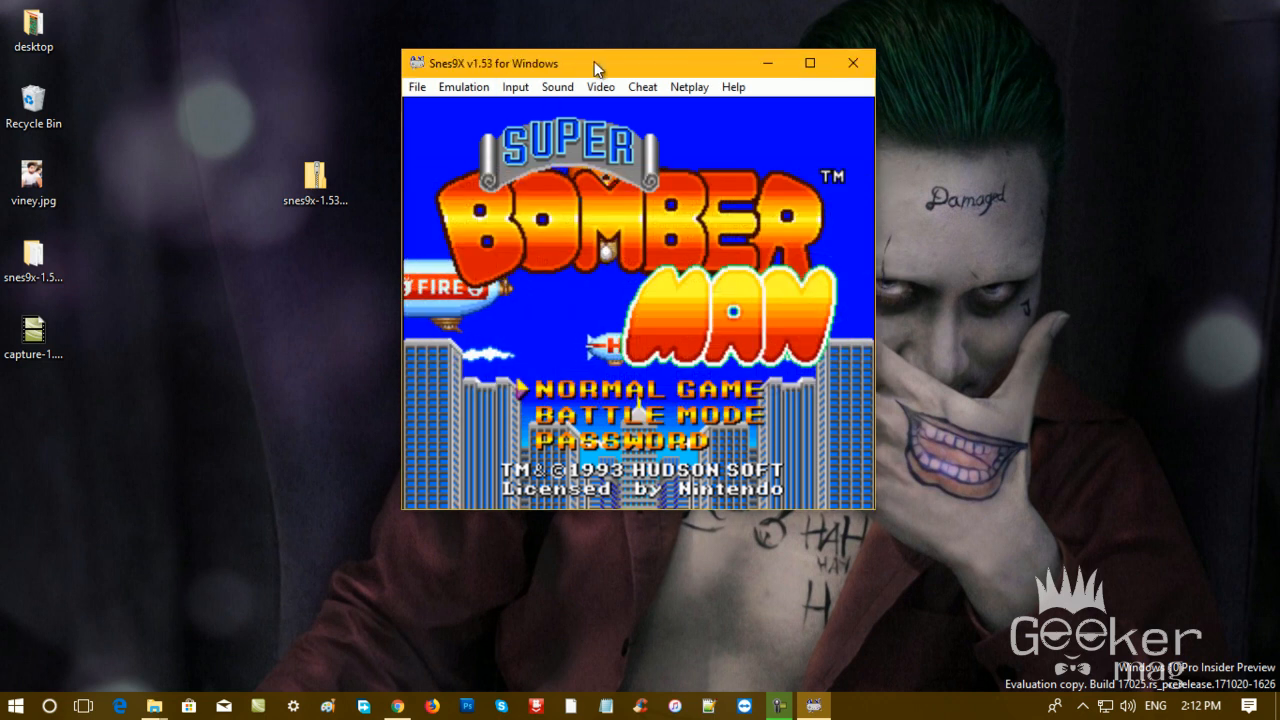